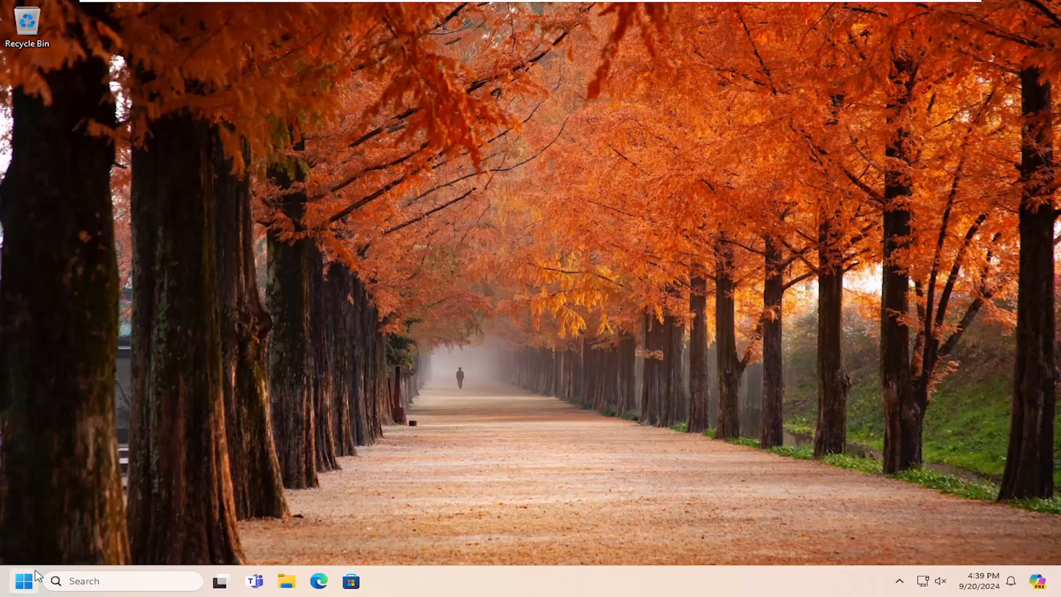
Step: Launch the Settings app from a Start menu search for 'settings'
click(24, 581)
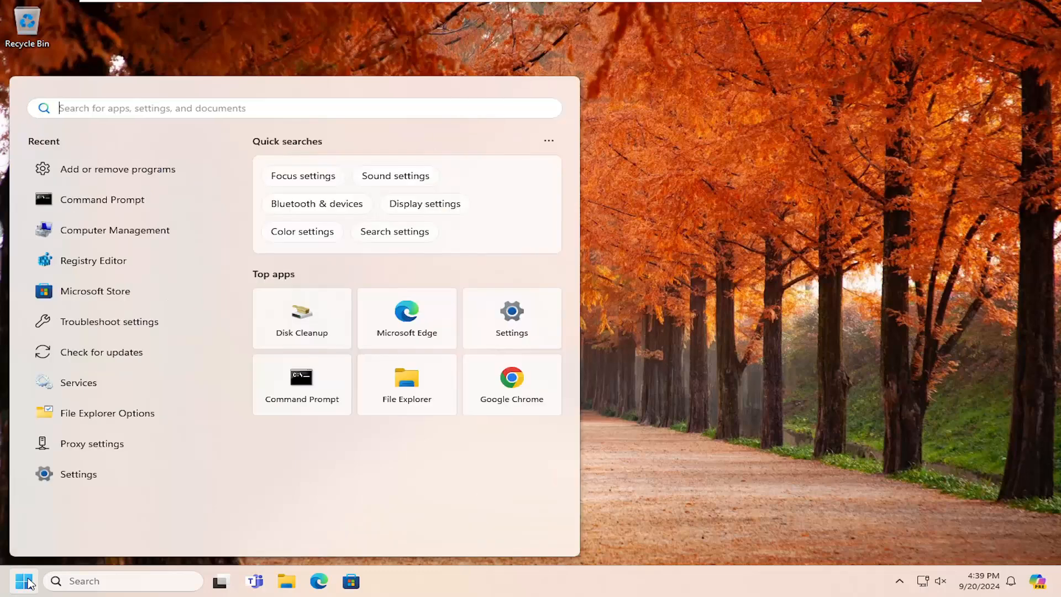
text(settings)
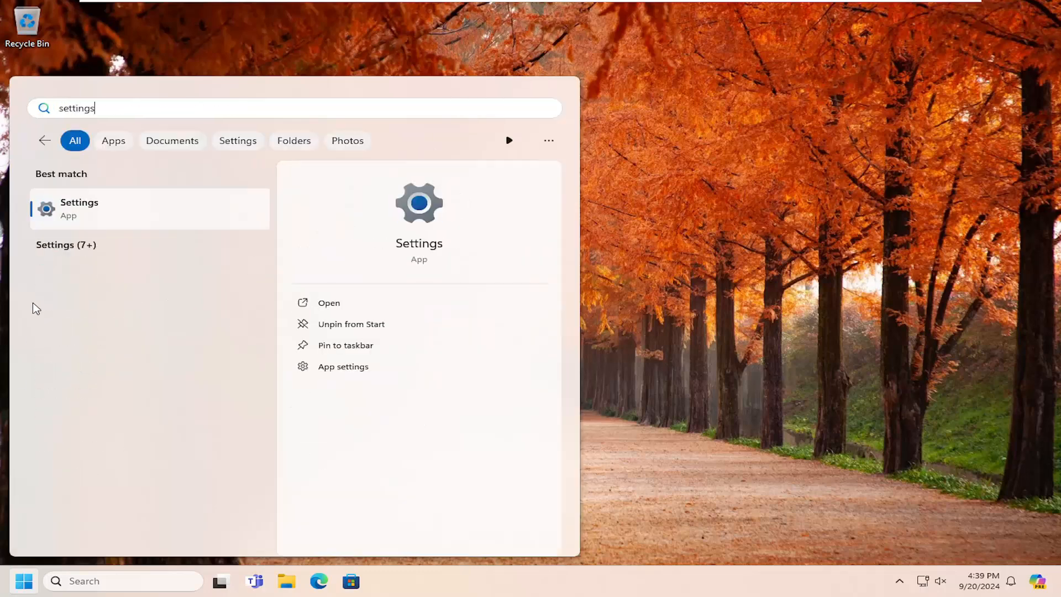
click(79, 208)
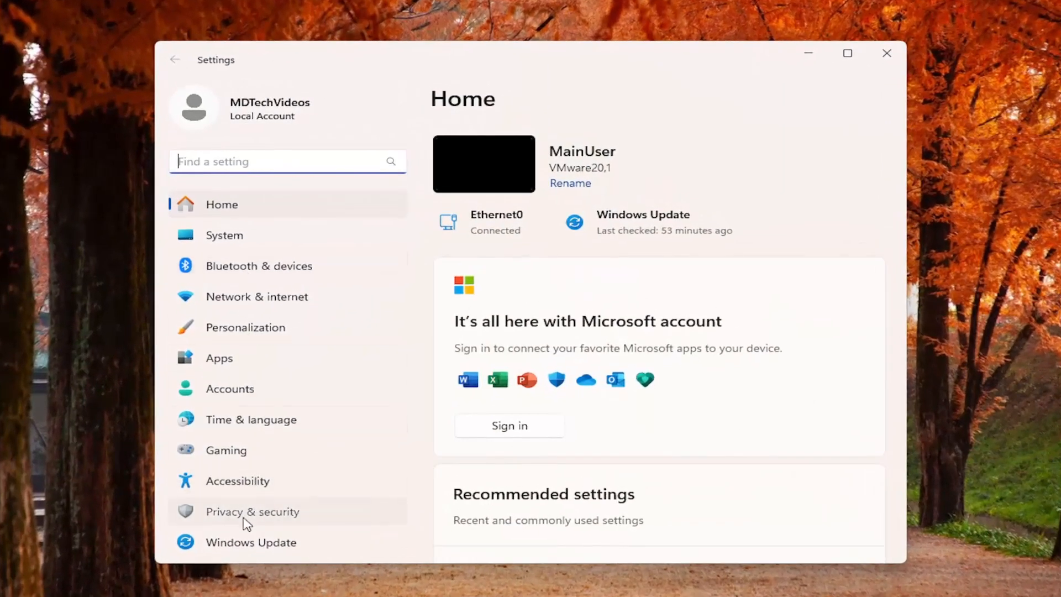
Step: Show the App permissions list on the Privacy & security page
click(253, 511)
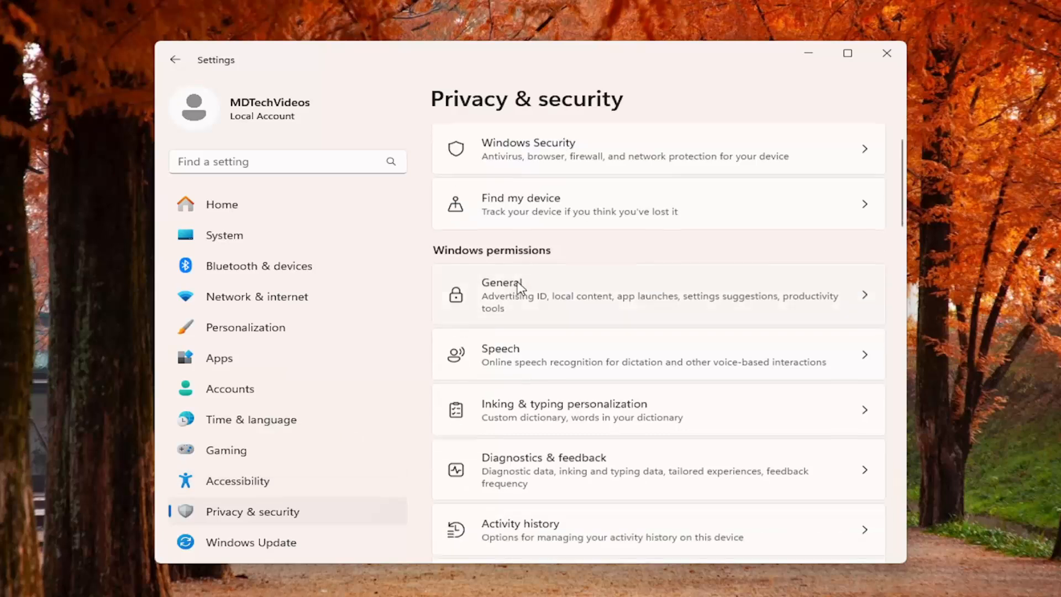
scroll(down, 3)
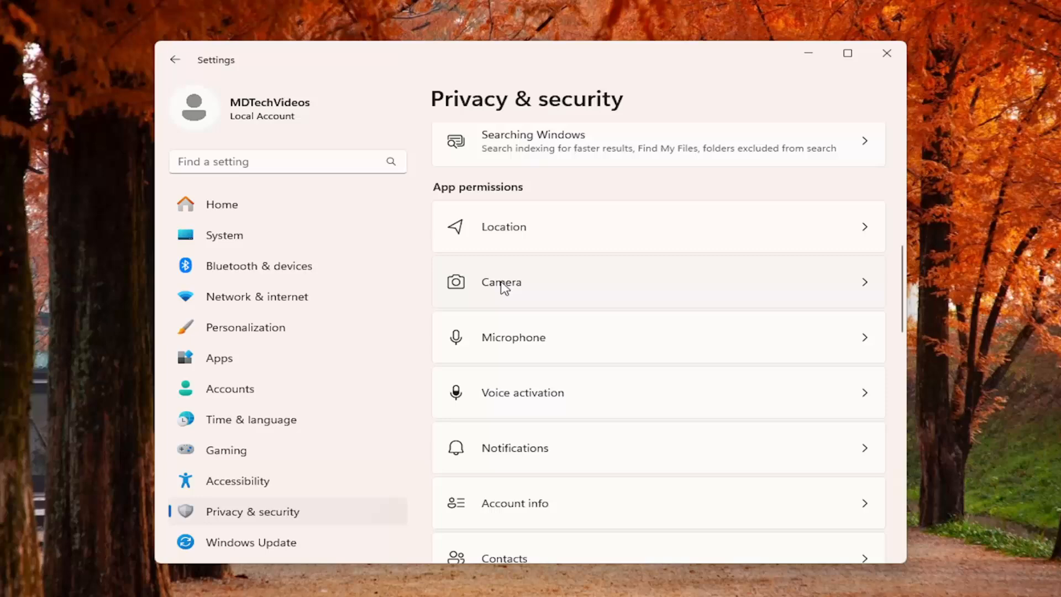
mouse_move(545, 341)
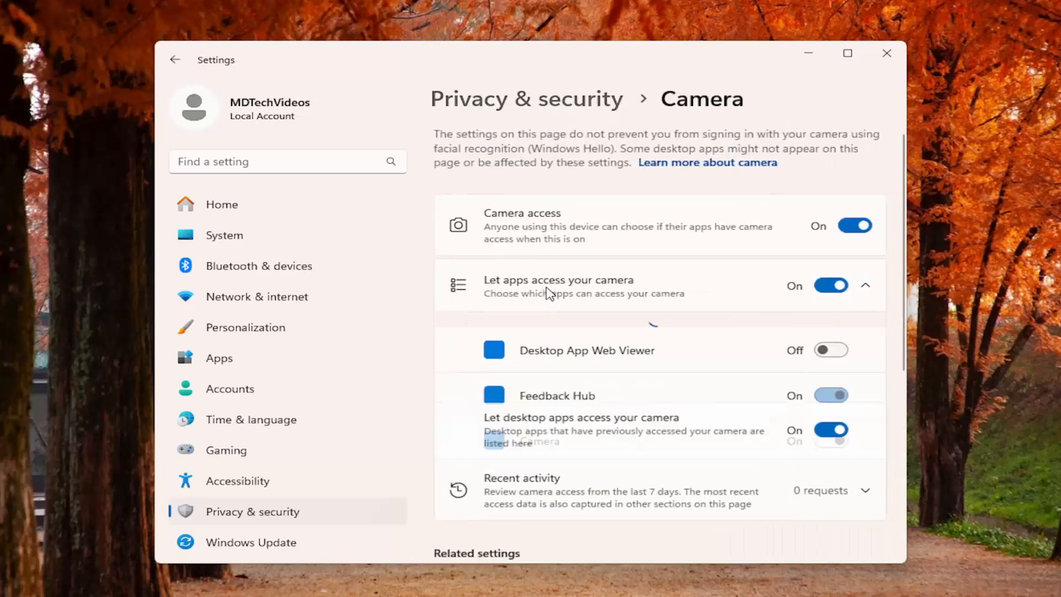
scroll(down, 3)
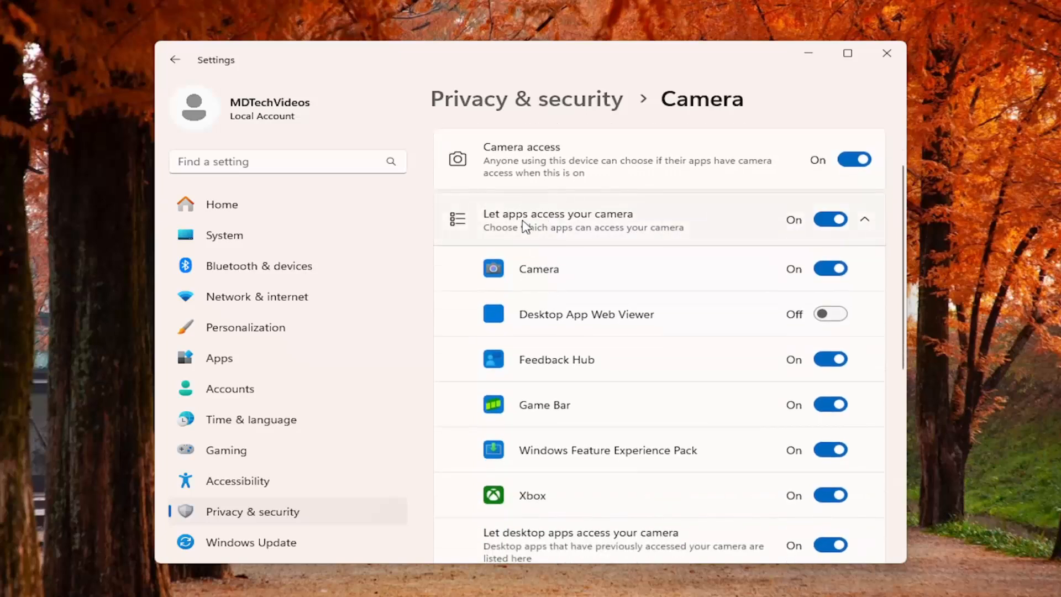
mouse_move(554, 335)
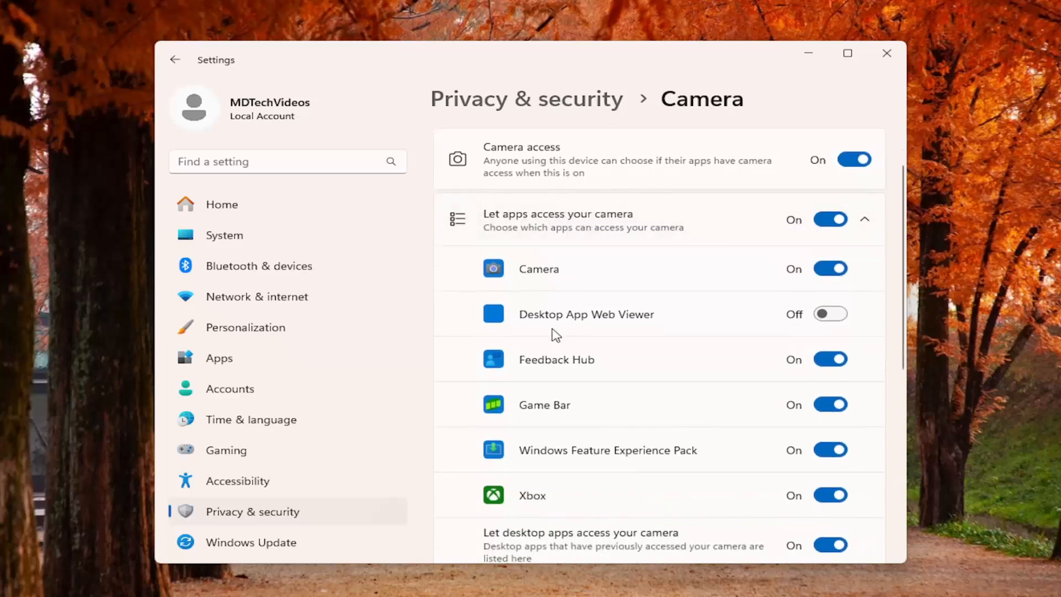
mouse_move(841, 330)
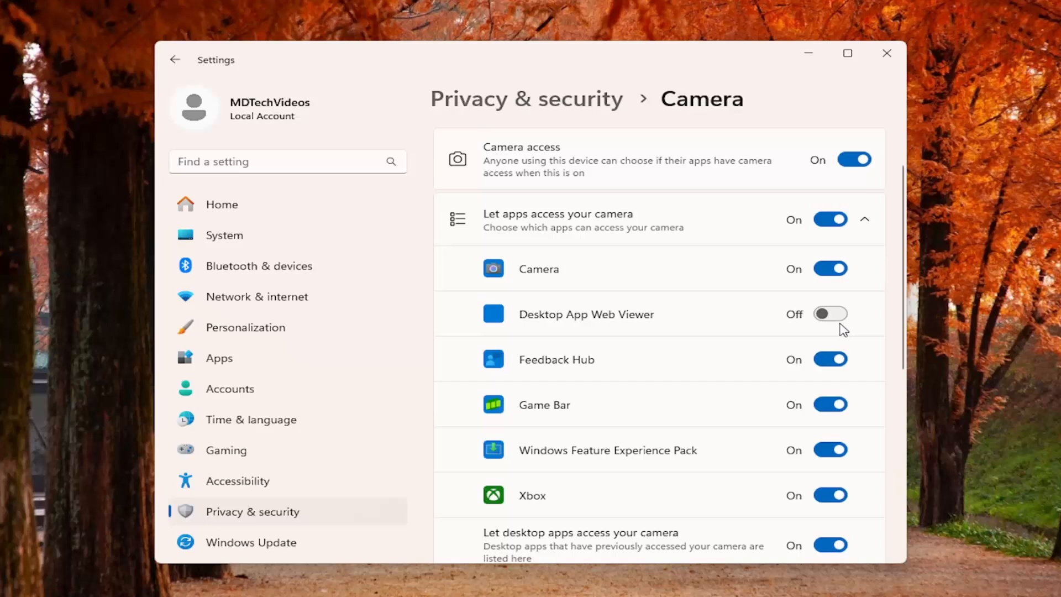
mouse_move(763, 415)
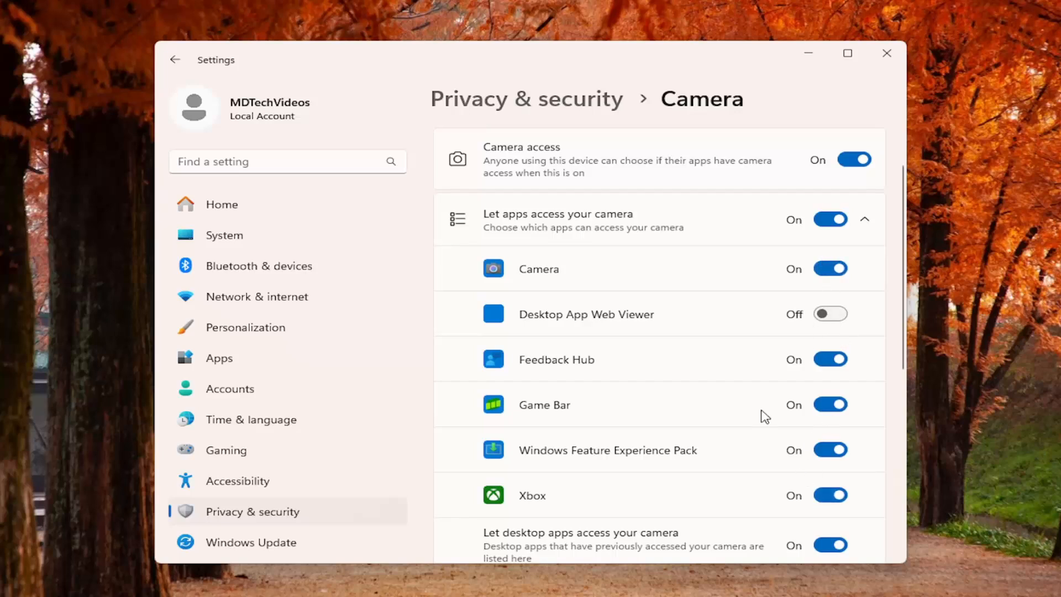
scroll(up, 3)
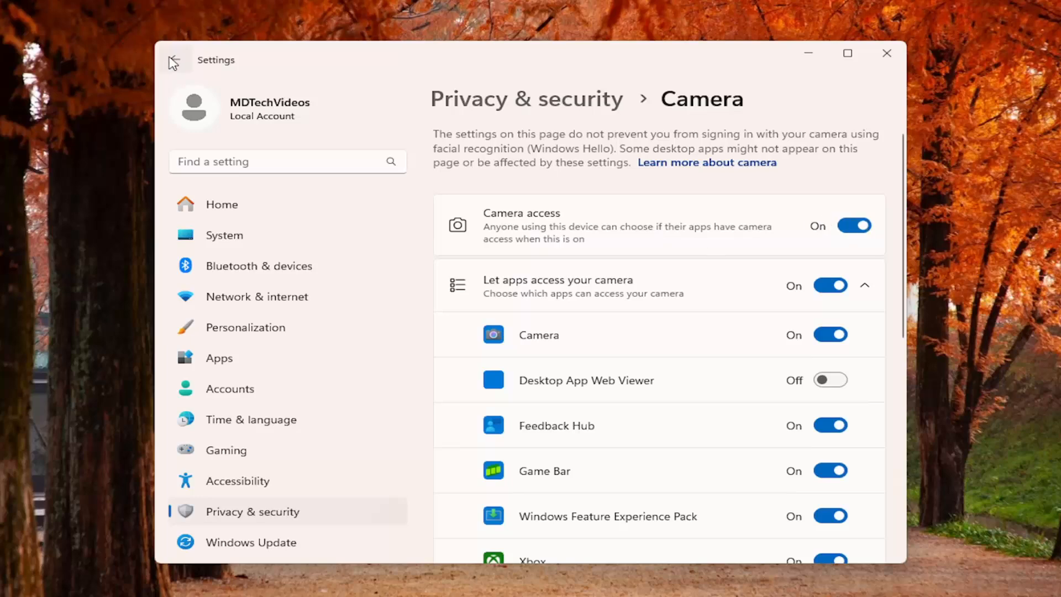
click(174, 60)
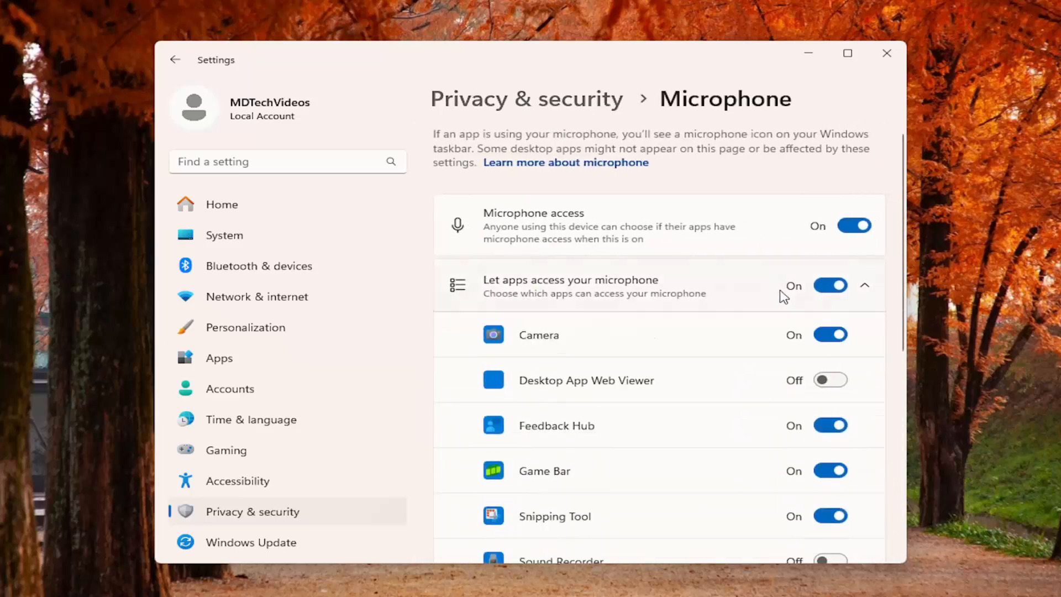
Step: Review the microphone app toggles, return to Privacy & security, and close Settings
scroll(down, 3)
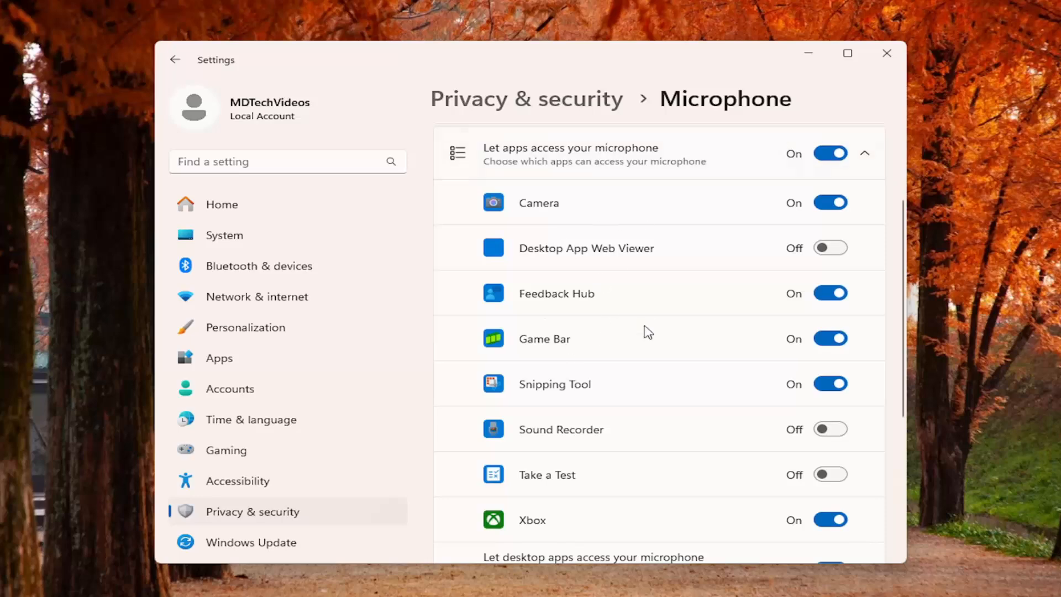
click(175, 60)
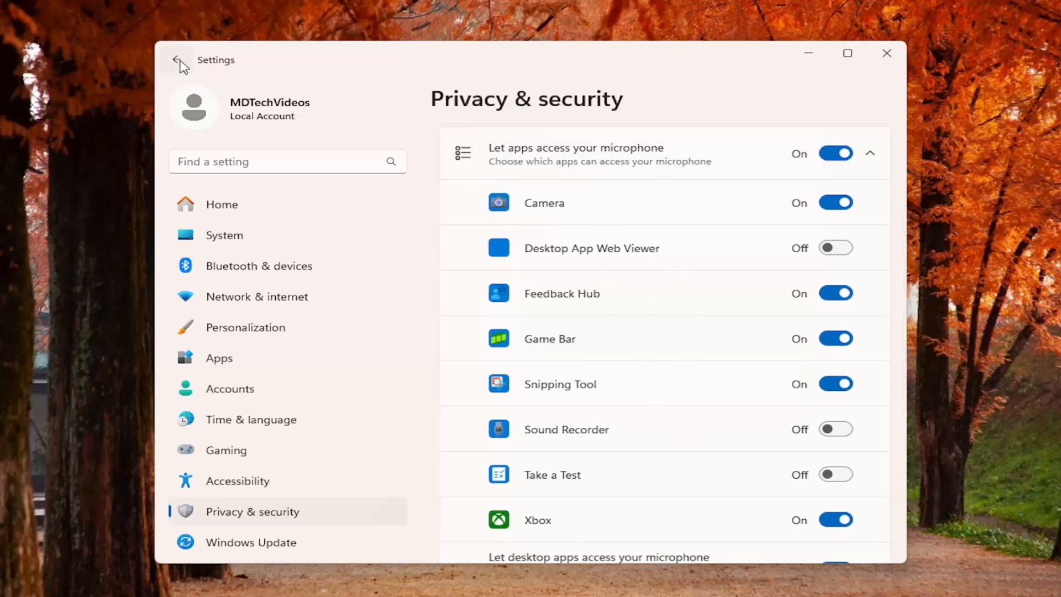
click(887, 54)
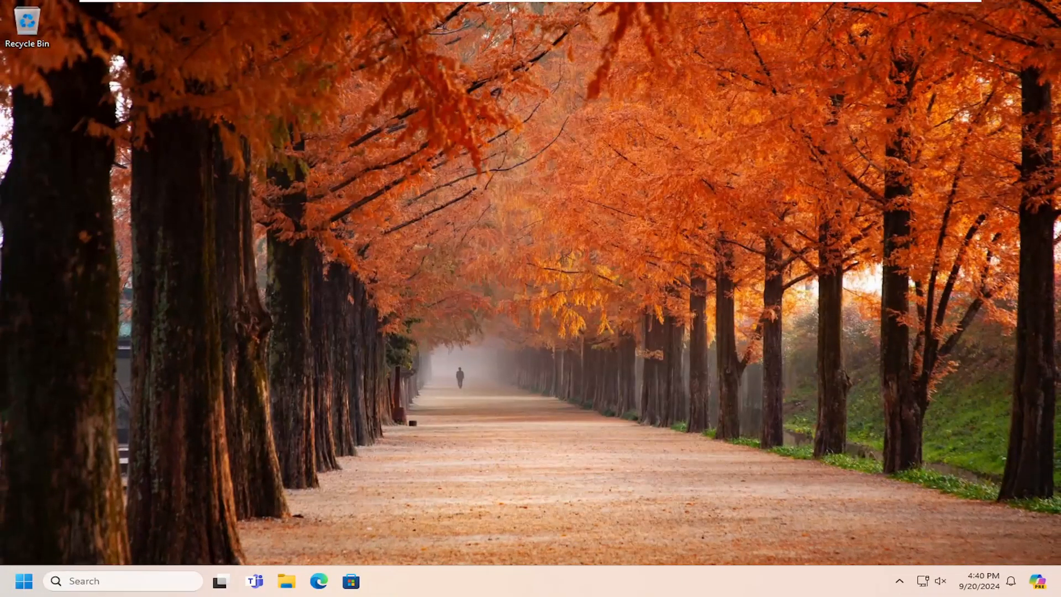